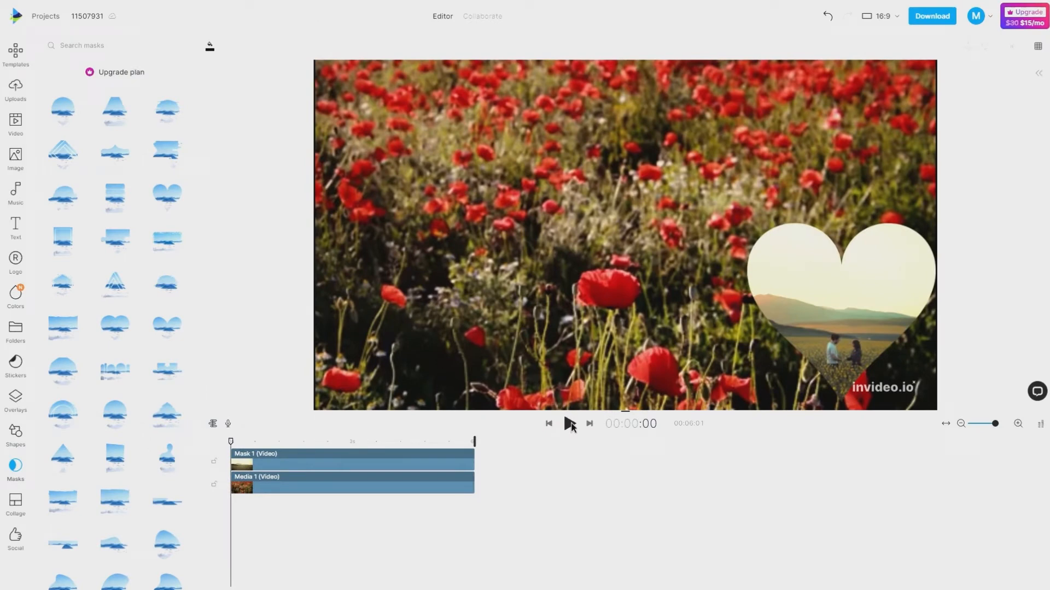
# Step: Preview the heart-masked, circular talking-head and house-tour example videos
pyautogui.click(569, 424)
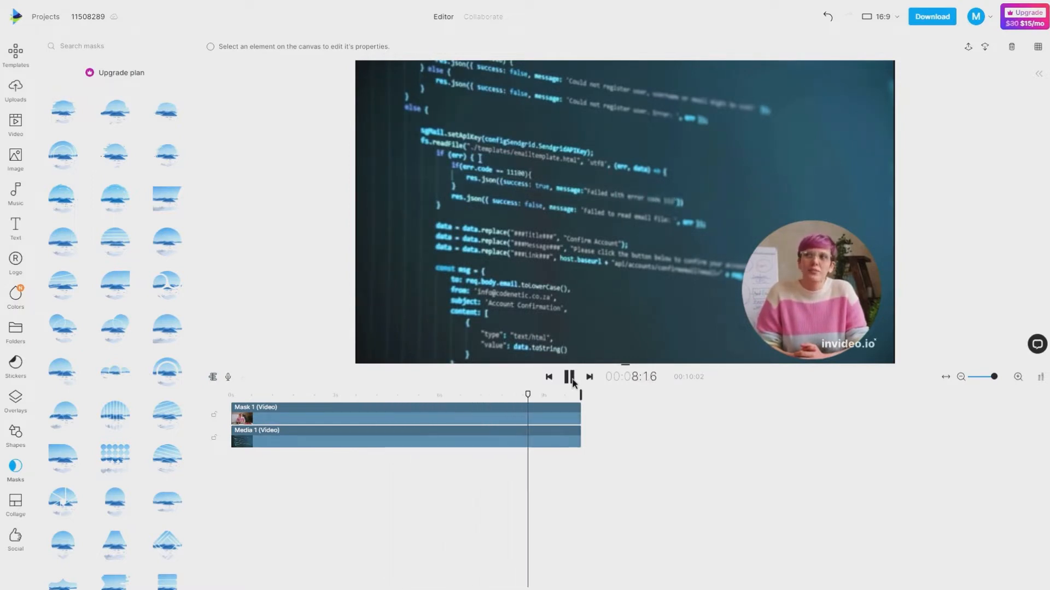
pyautogui.click(569, 376)
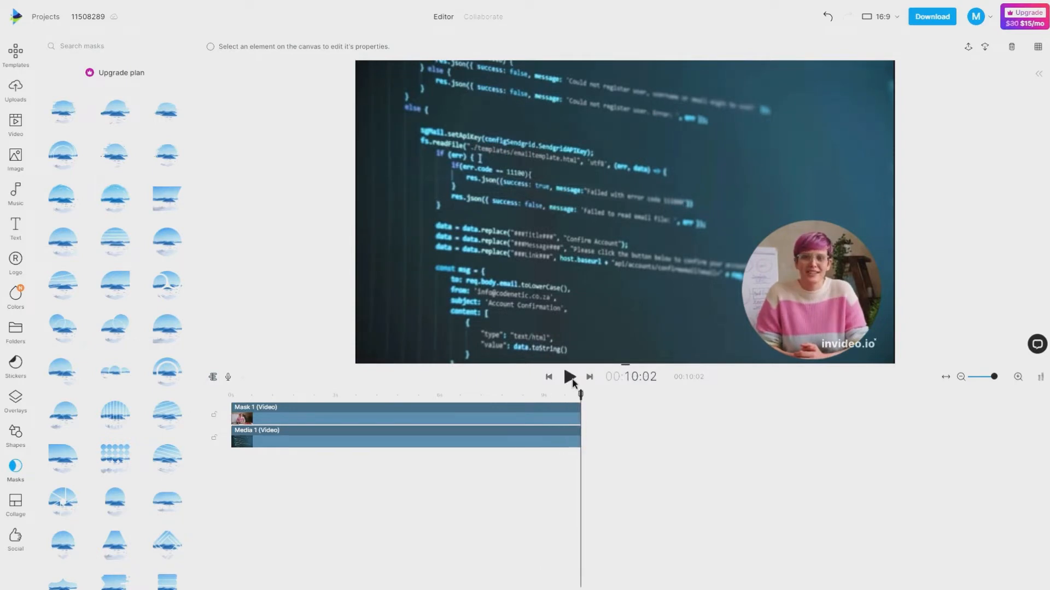
pyautogui.click(568, 376)
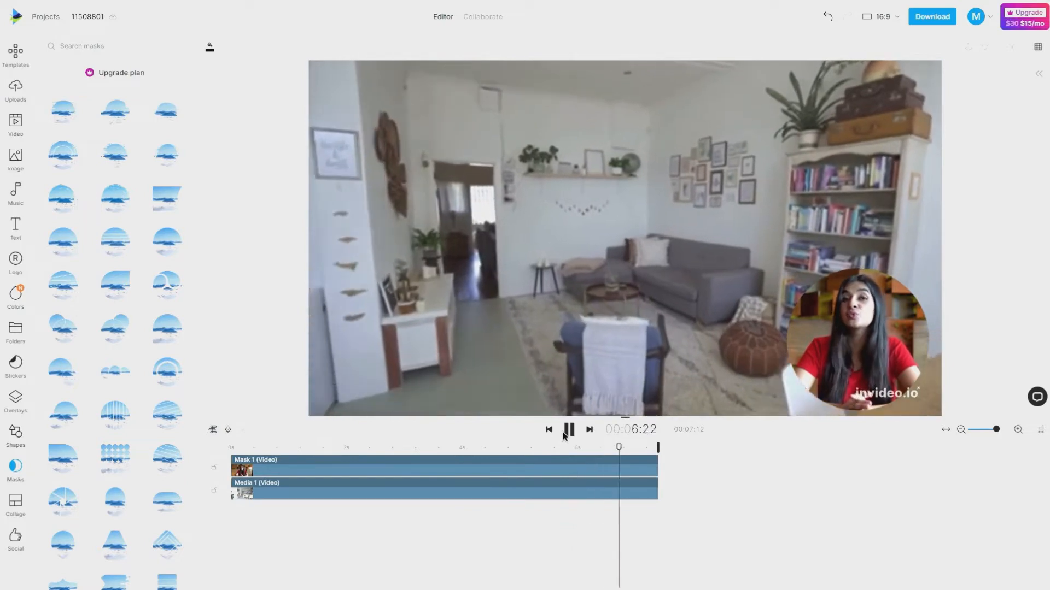
pyautogui.click(567, 429)
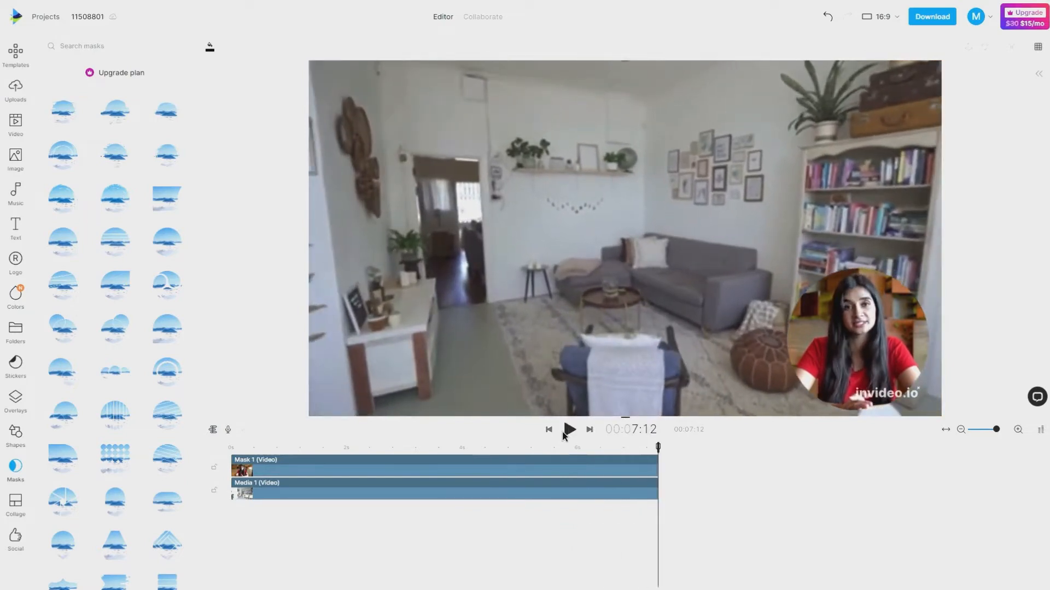
pyautogui.moveTo(995, 72)
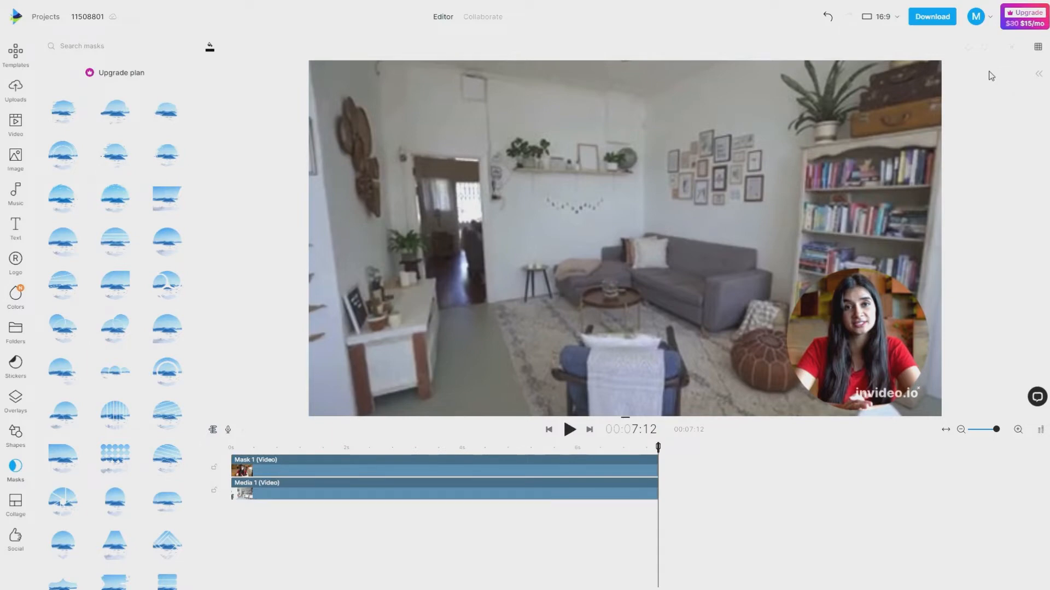
pyautogui.click(15, 90)
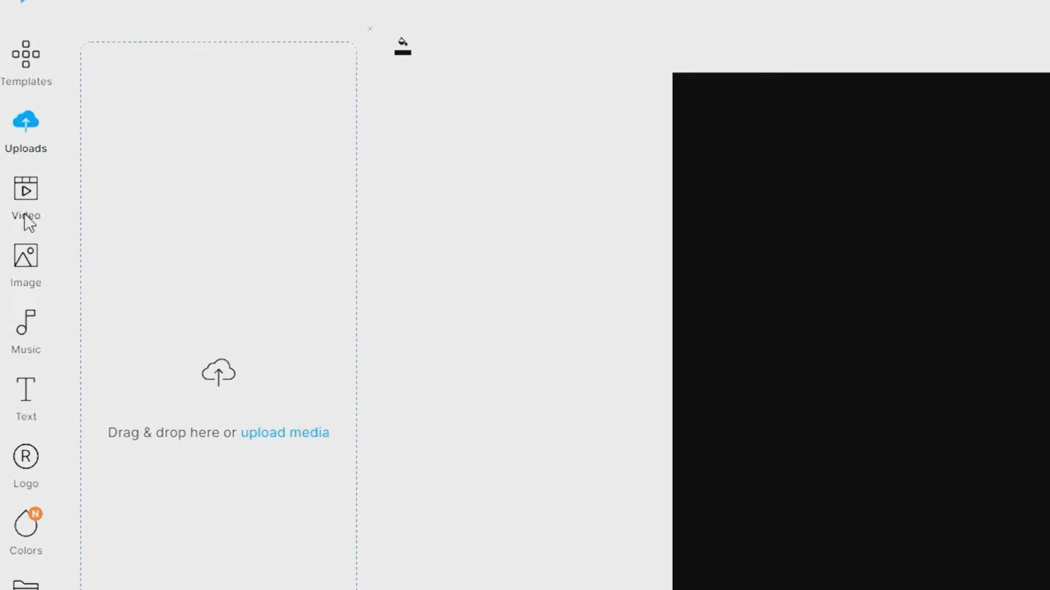
# Step: Search stock videos for 'house' and add the trimmed kitchen walkthrough clip
pyautogui.click(25, 199)
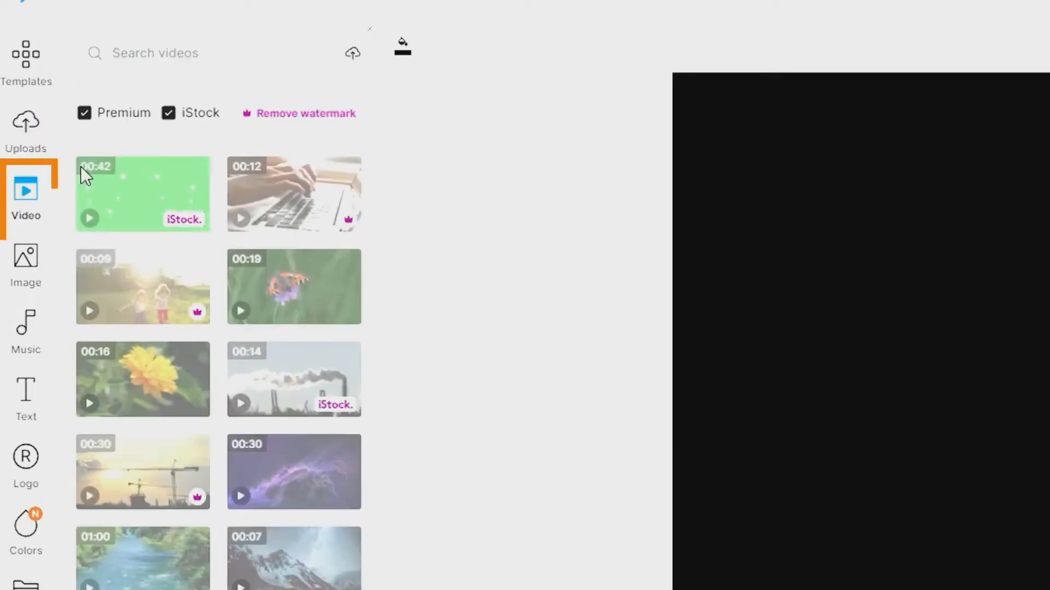
pyautogui.click(201, 53)
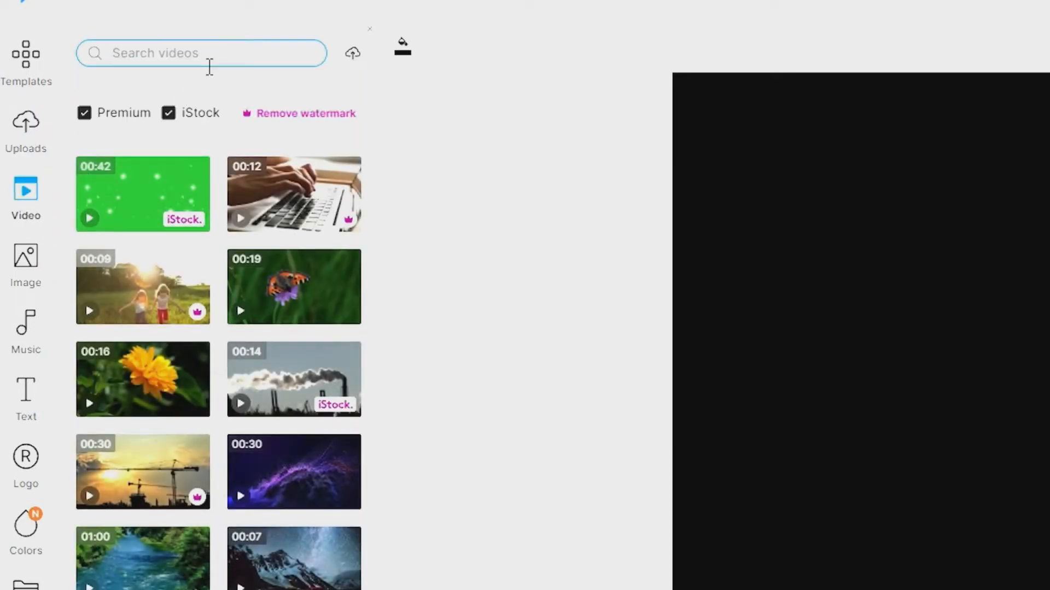
pyautogui.write('house')
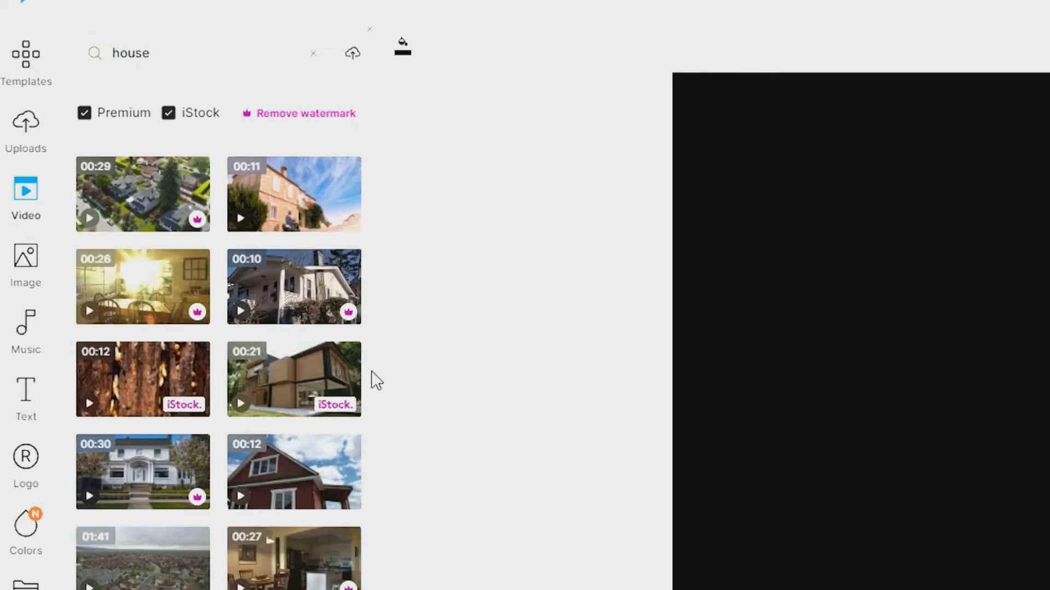
pyautogui.scroll(-3)
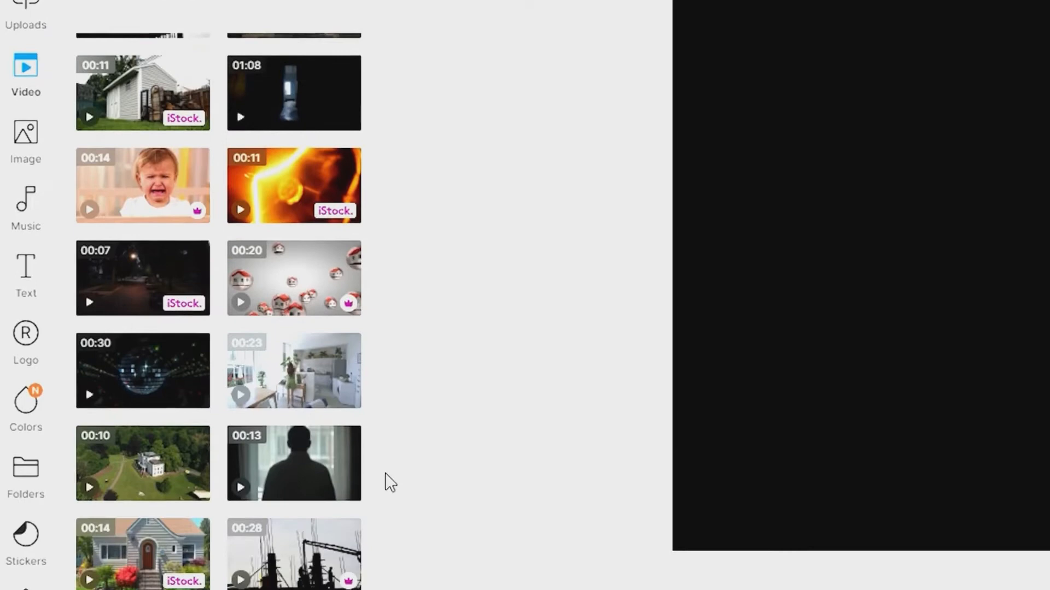
pyautogui.scroll(-3)
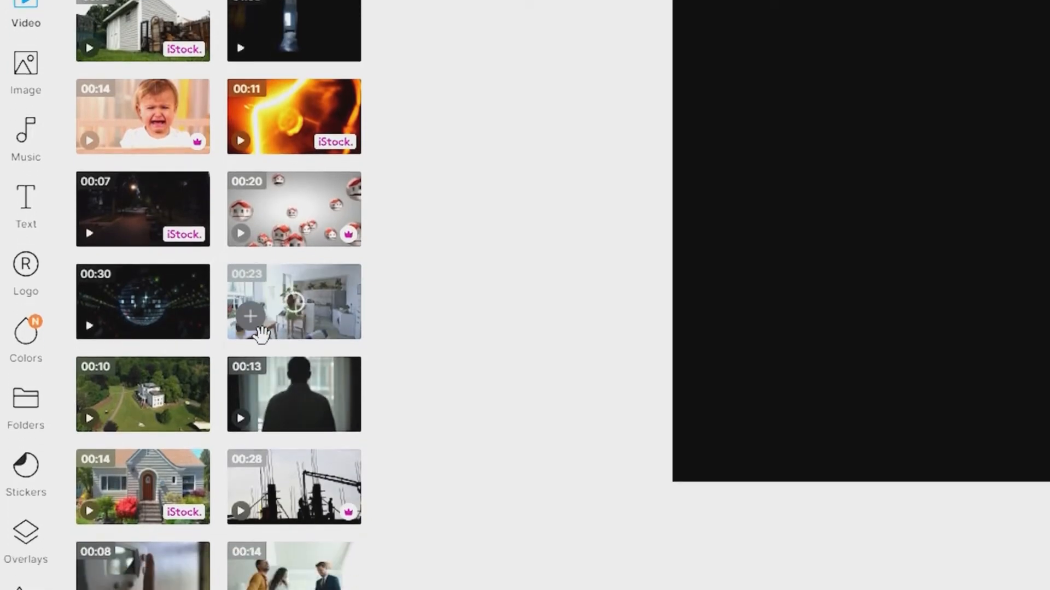
pyautogui.click(250, 316)
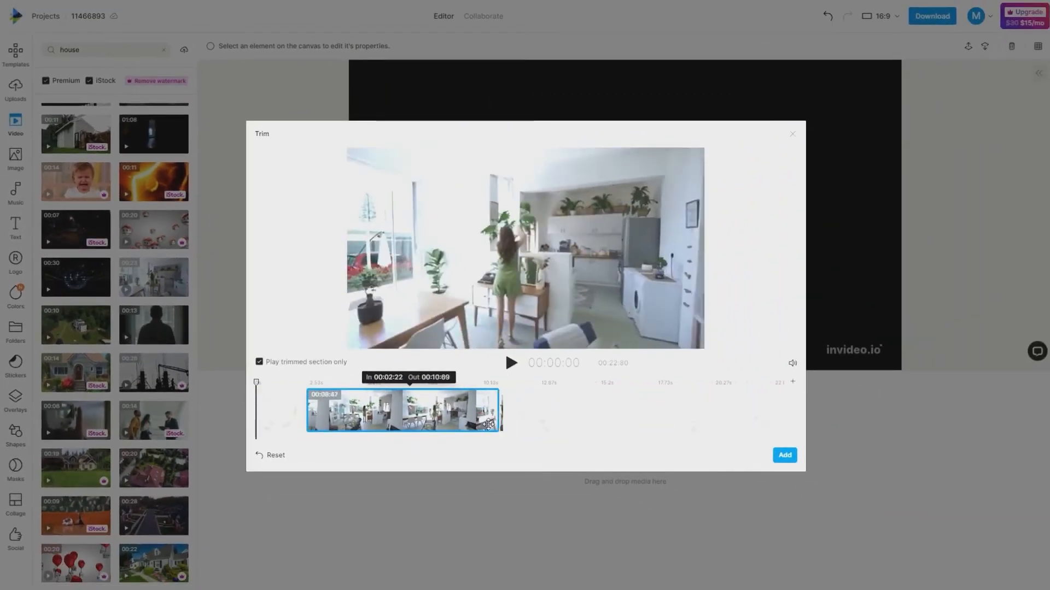
pyautogui.click(784, 456)
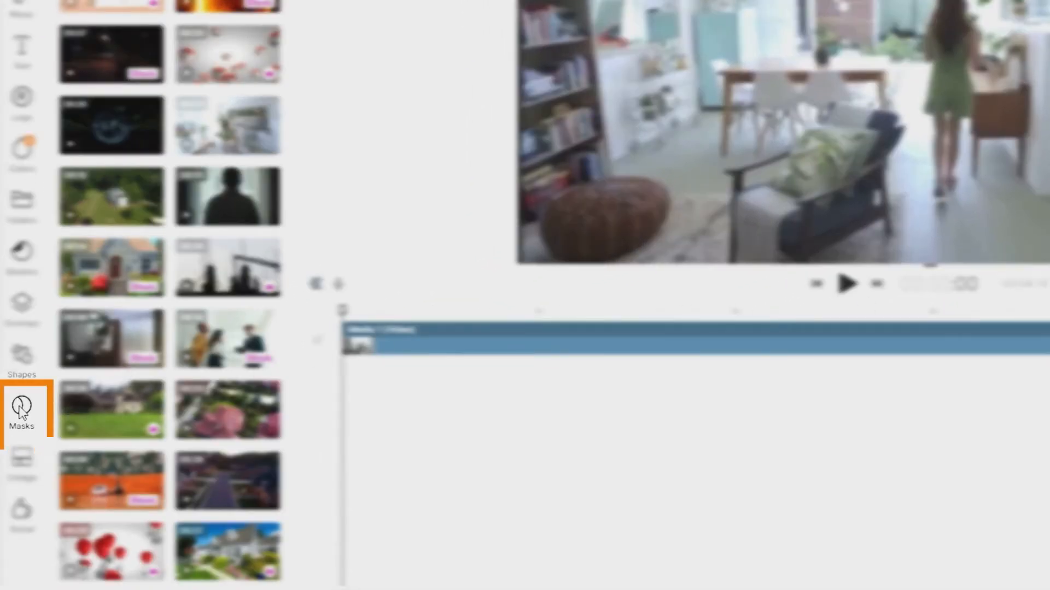
# Step: Add a circular mask from the Masks library to the project
pyautogui.click(21, 411)
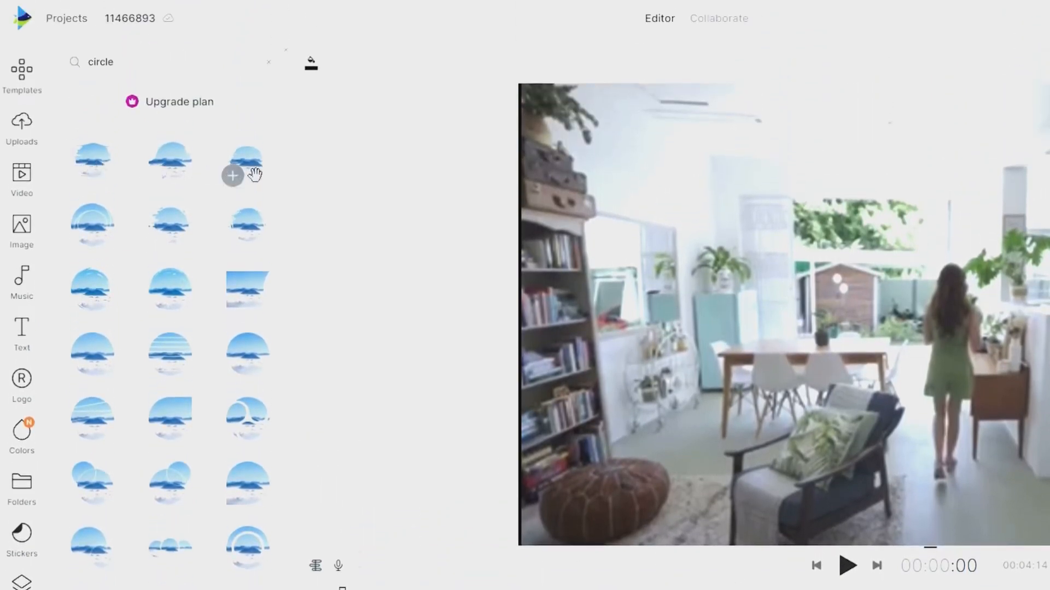
pyautogui.moveTo(159, 254)
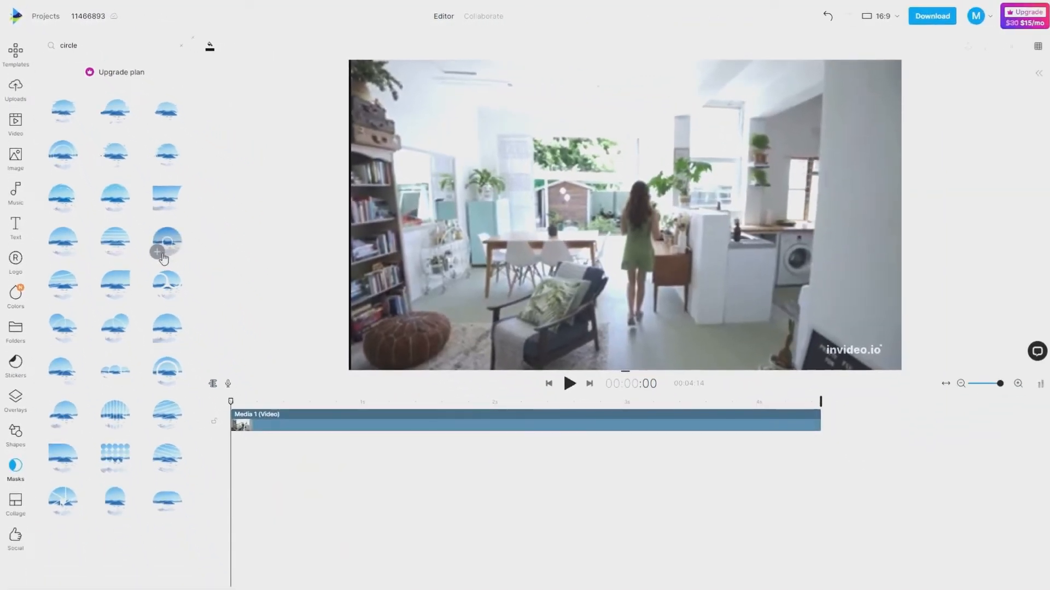
pyautogui.click(166, 242)
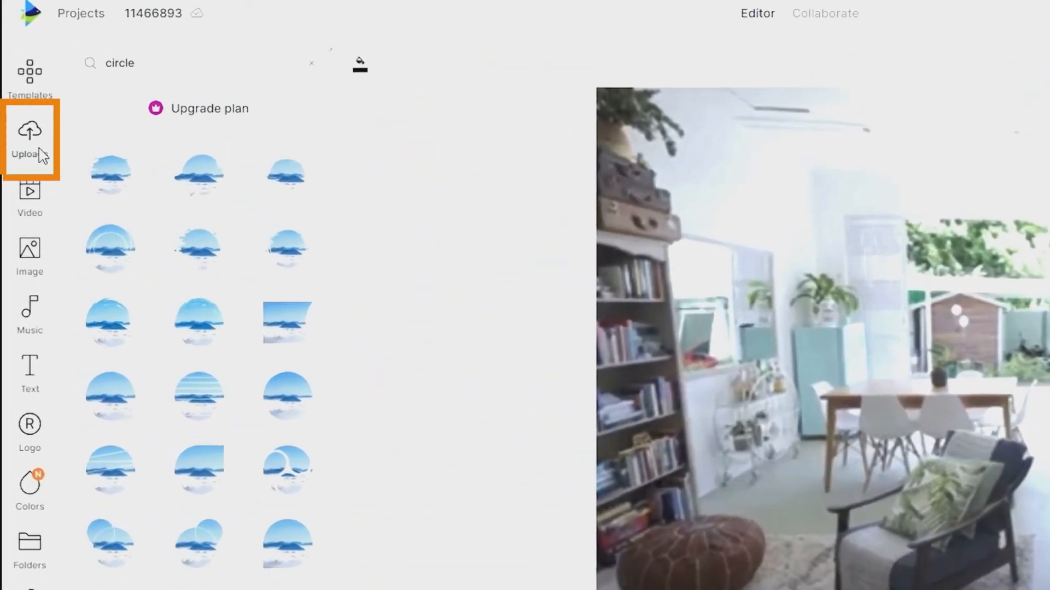
# Step: Add the trimmed uploaded clip 'invideo head.mp4' into the circle mask
pyautogui.click(29, 138)
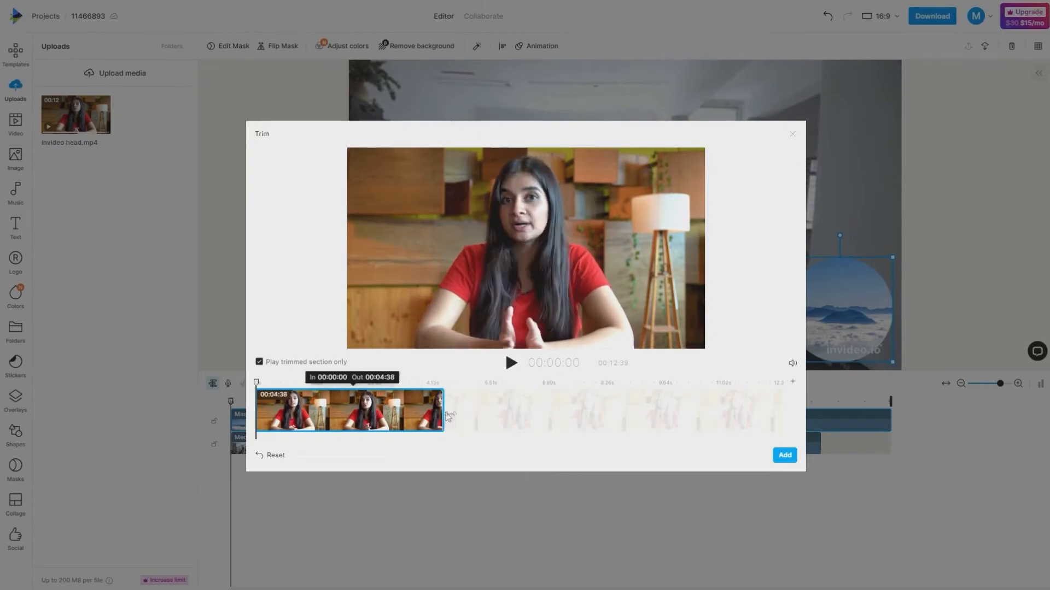
pyautogui.click(784, 455)
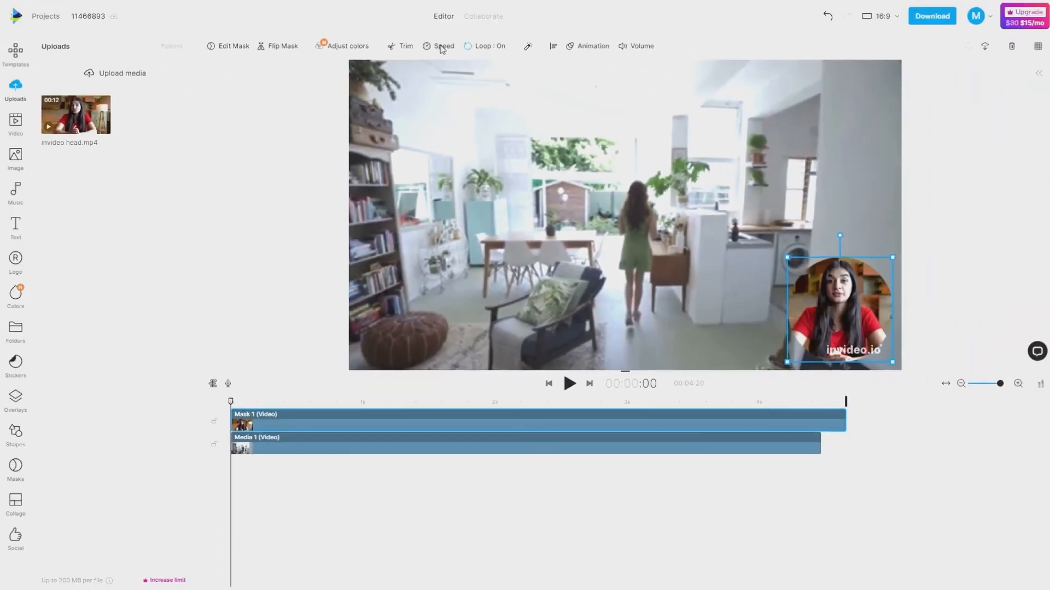
# Step: Turn off looping for the masked talking-head clip
pyautogui.click(485, 46)
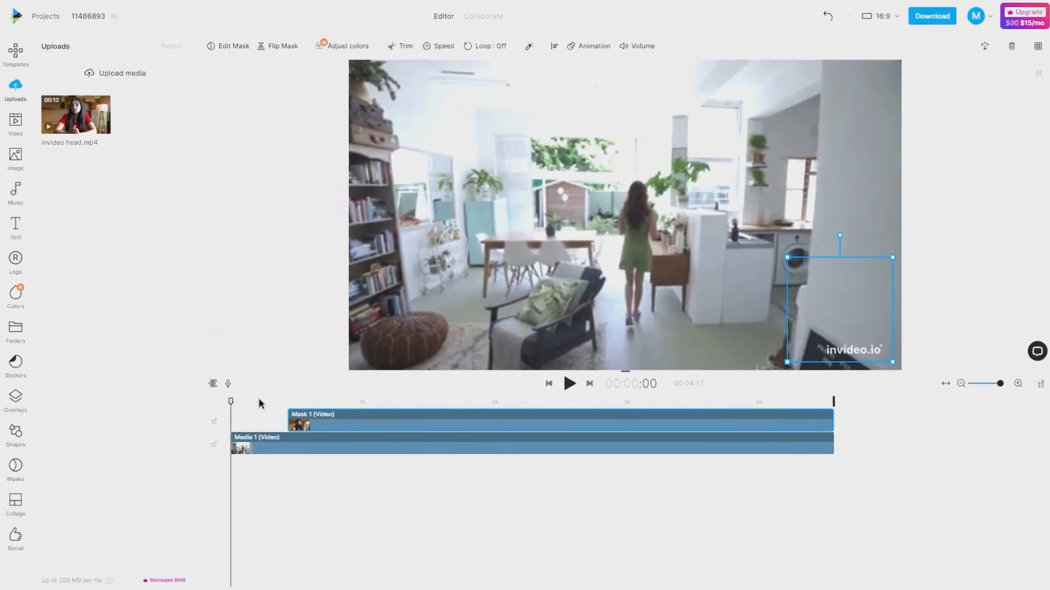
pyautogui.moveTo(569, 382)
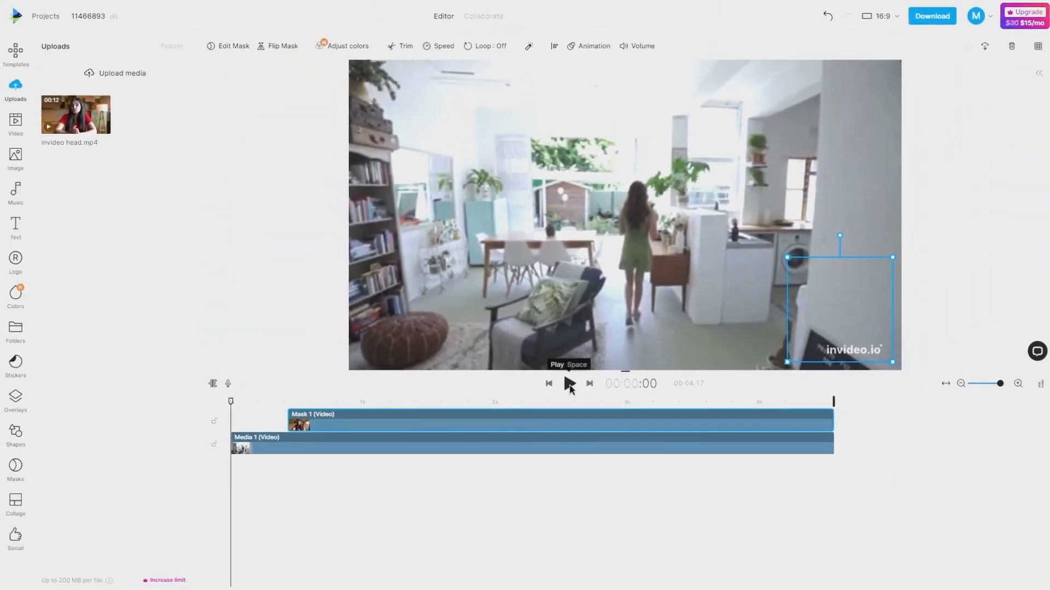
pyautogui.click(567, 384)
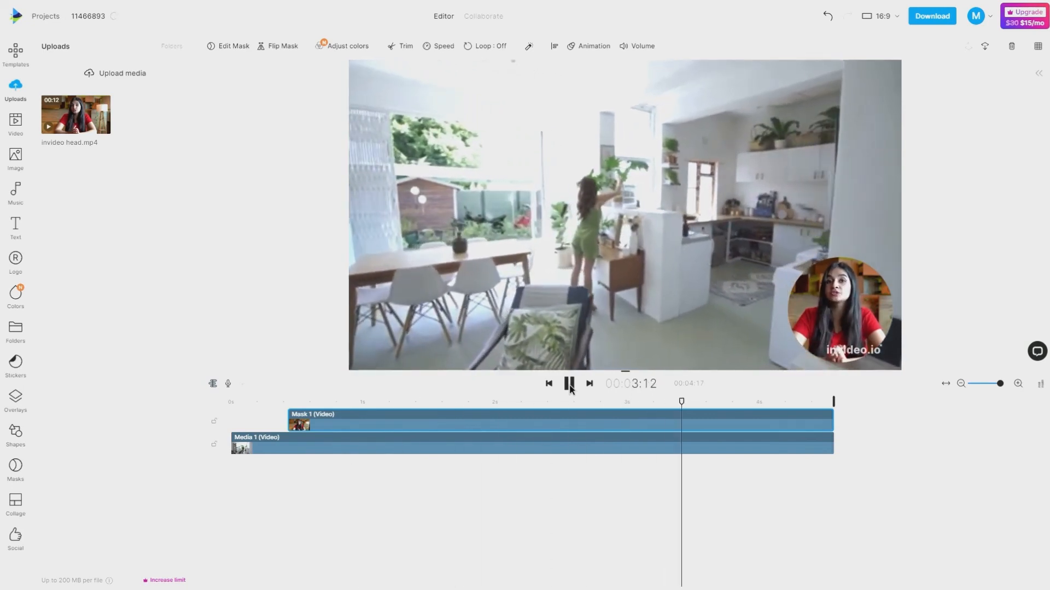
pyautogui.click(569, 384)
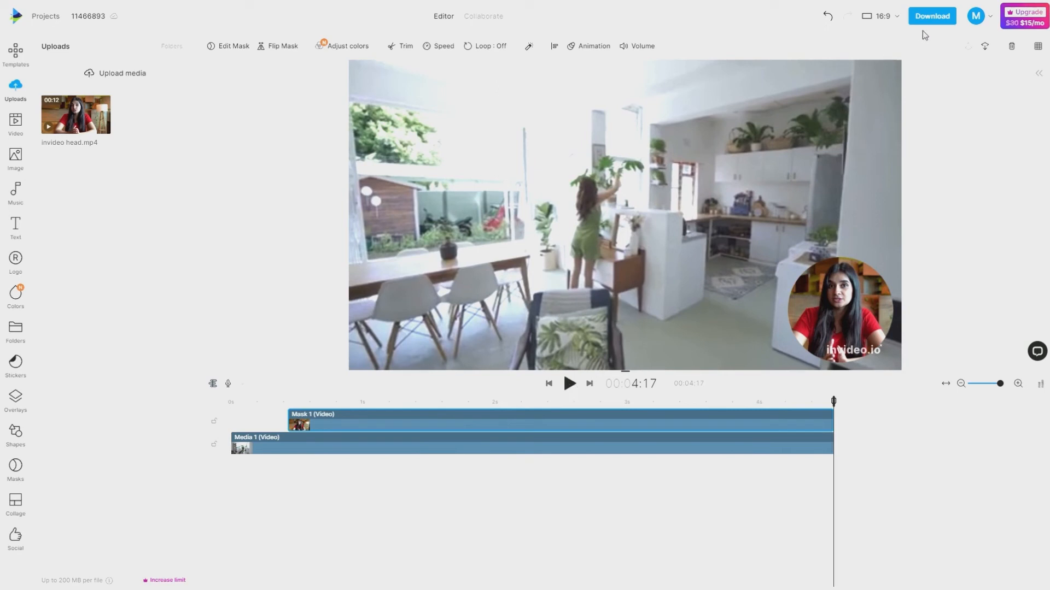
pyautogui.click(839, 310)
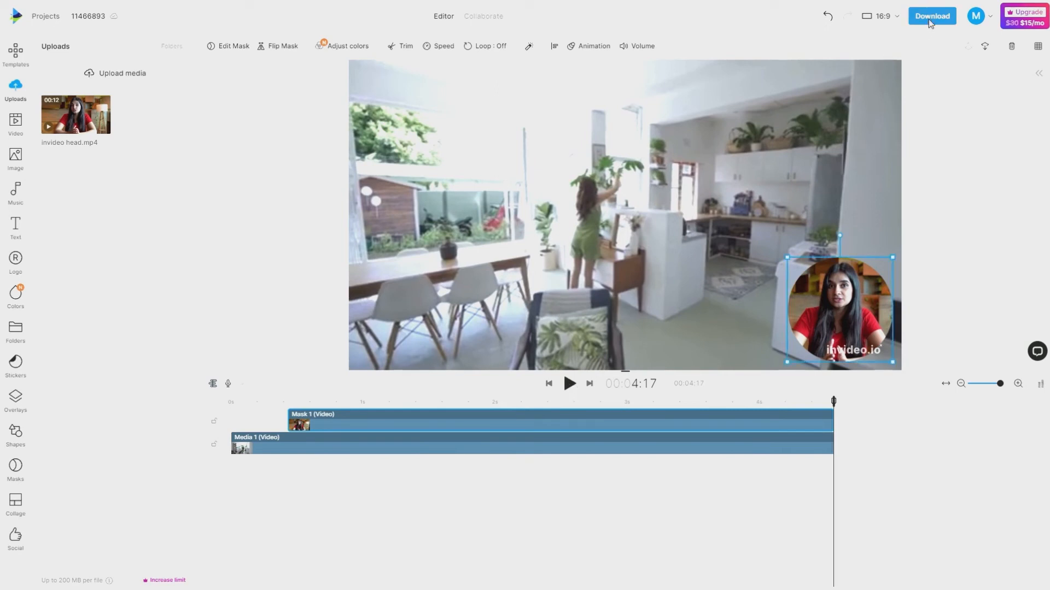
# Step: Export the video at 720p quality
pyautogui.click(931, 16)
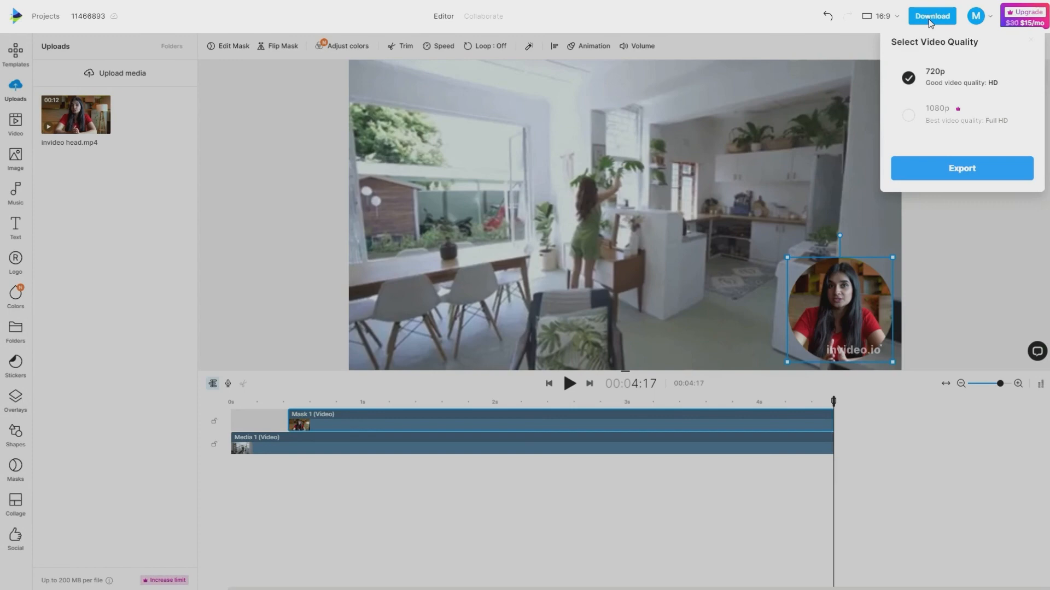
pyautogui.click(985, 178)
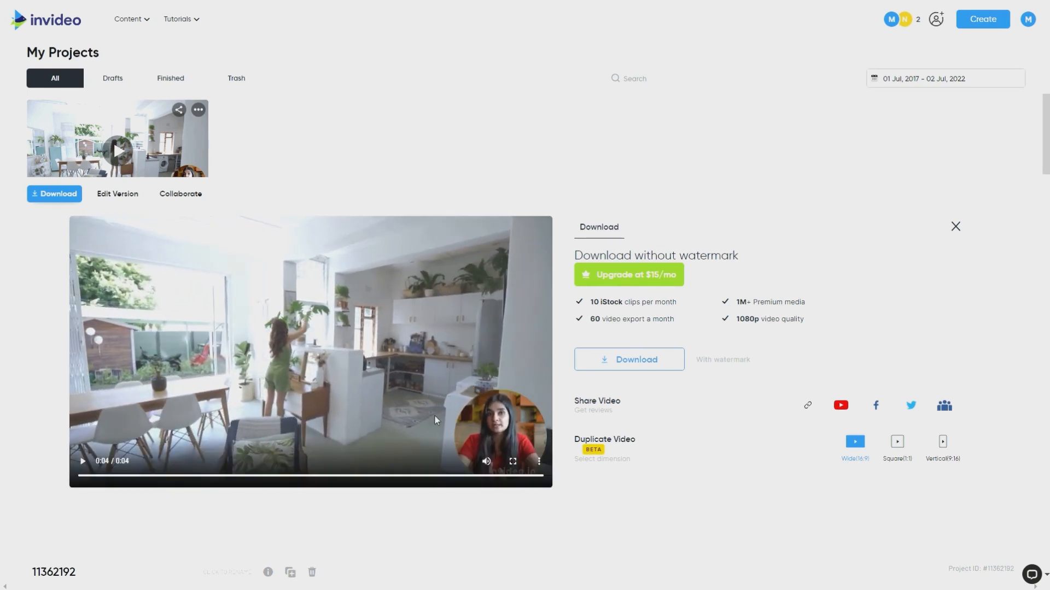
pyautogui.moveTo(621, 367)
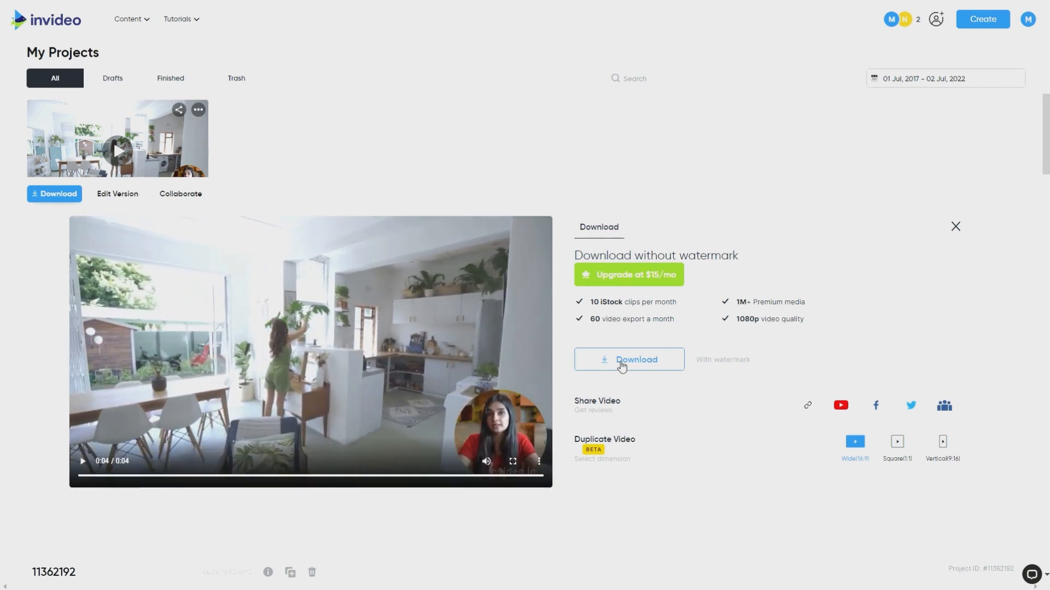